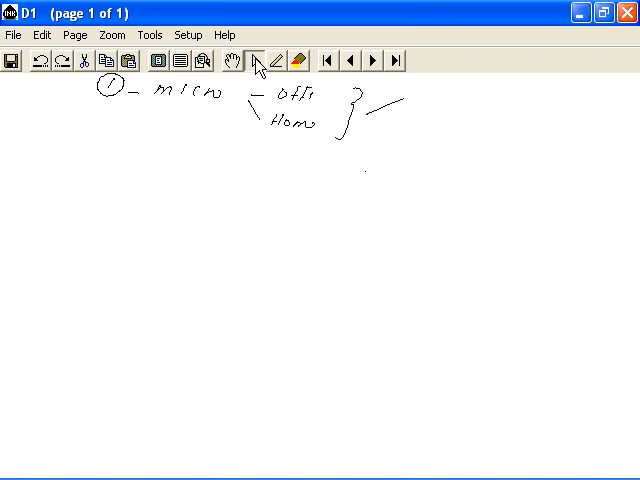
Handwrite LAN on the upper branch and WAN – Internet on the lower branch
{"action": "left_click_drag", "start_coordinate": [404, 96], "coordinate": [436, 104]}
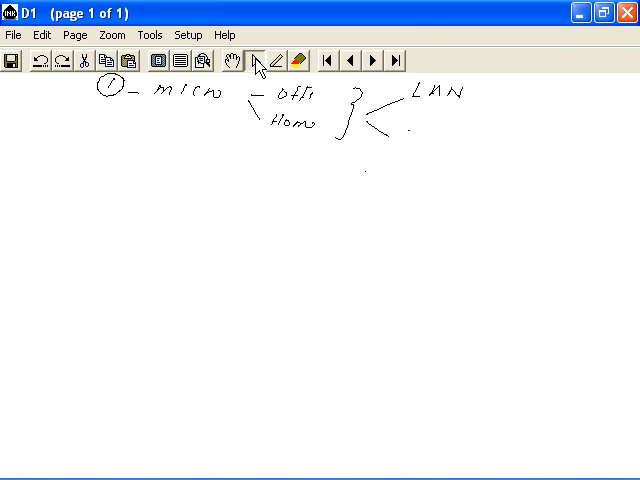
{"action": "left_click_drag", "start_coordinate": [400, 136], "coordinate": [430, 144]}
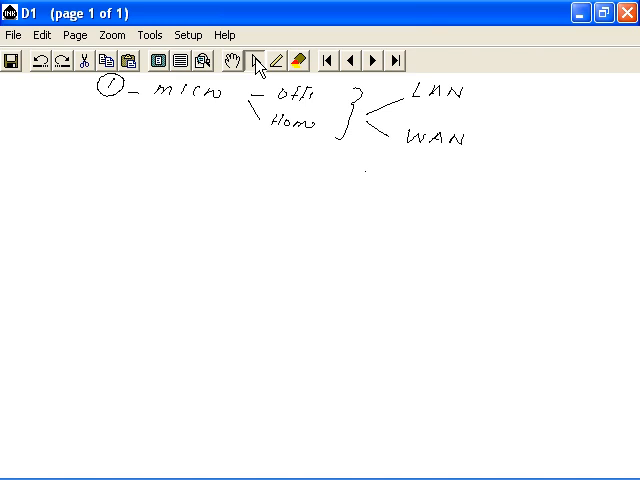
{"action": "left_click_drag", "start_coordinate": [478, 142], "coordinate": [490, 142]}
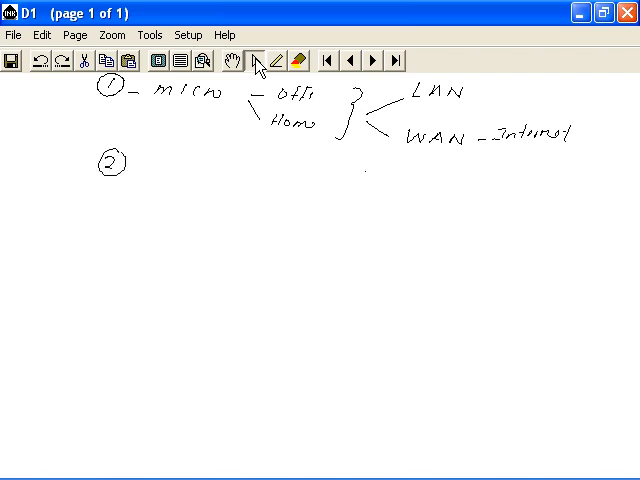
Write LAN branching to Peer and Client-S, with Client-S leading to Files
{"action": "left_click_drag", "start_coordinate": [160, 184], "coordinate": [176, 182]}
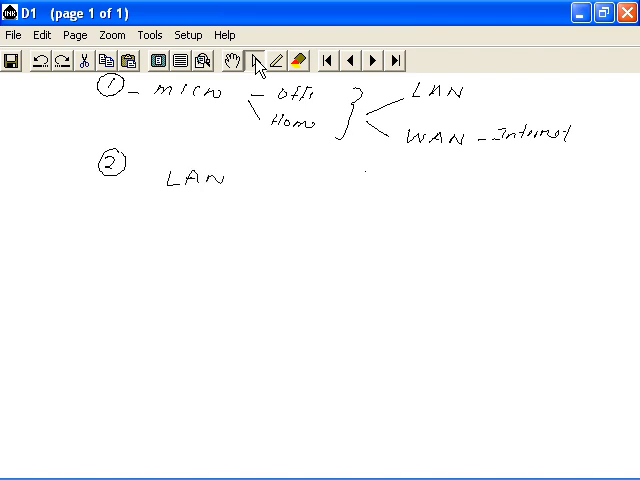
{"action": "left_click_drag", "start_coordinate": [244, 182], "coordinate": [300, 176]}
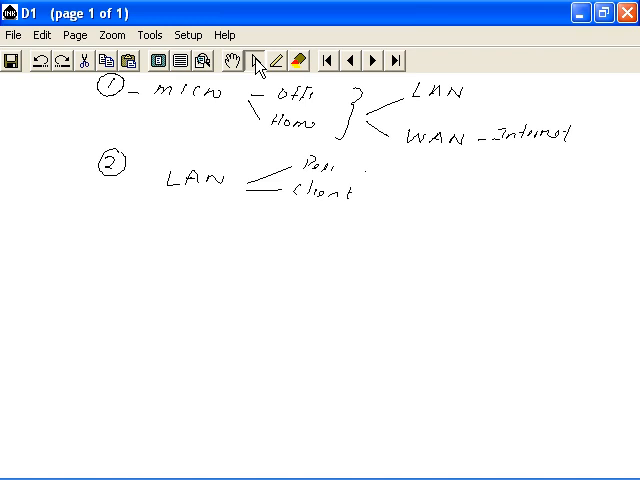
{"action": "left_click_drag", "start_coordinate": [370, 192], "coordinate": [396, 192]}
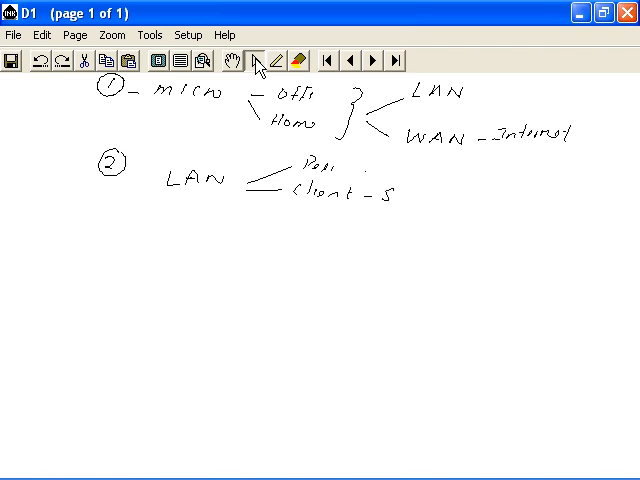
{"action": "left_click_drag", "start_coordinate": [420, 190], "coordinate": [470, 184]}
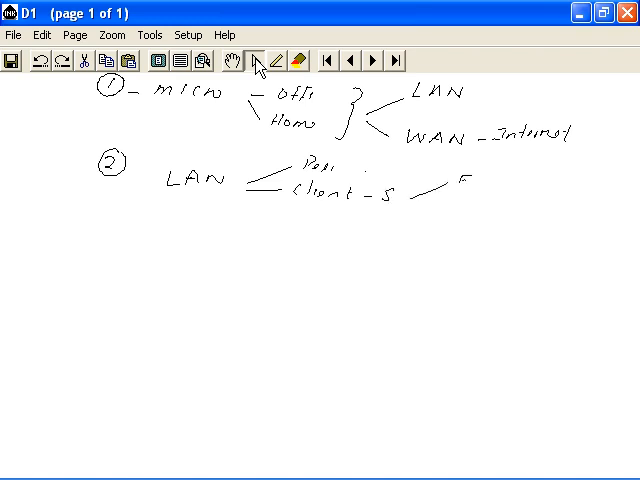
{"action": "type", "text": "Files"}
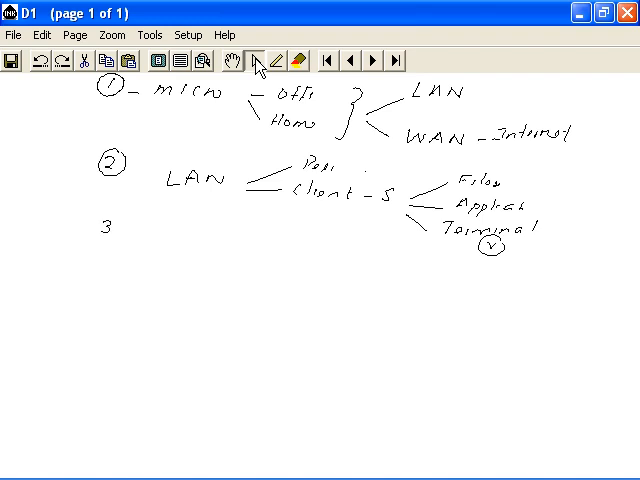
Circle the 3 and begin the Thin-client heading beside it
{"action": "left_click_drag", "start_coordinate": [96, 224], "coordinate": [120, 224]}
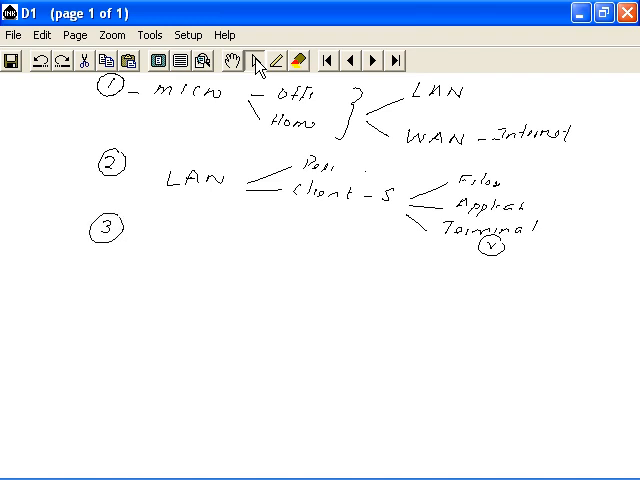
{"action": "left_click_drag", "start_coordinate": [136, 232], "coordinate": [160, 232]}
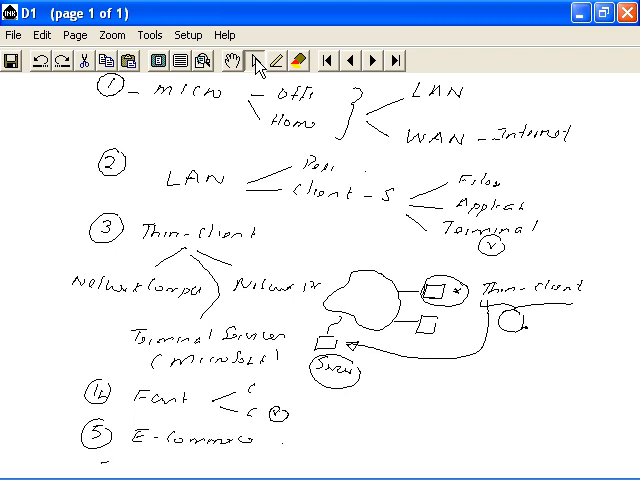
Write the sixth numbered point with the note '~ No'
{"action": "left_click", "coordinate": [98, 470]}
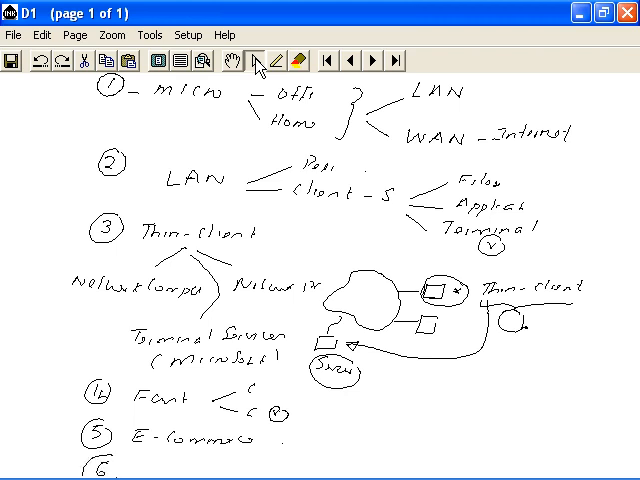
{"action": "type", "text": "~ No"}
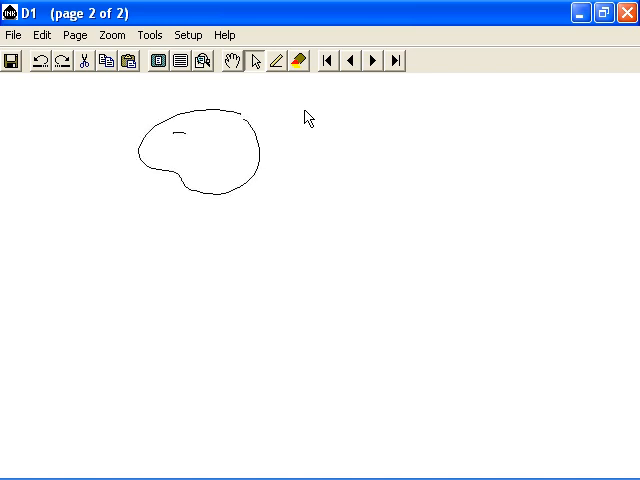
Label the cloud Internet and extend the Analog note with a dash
{"action": "type", "text": "Inbine"}
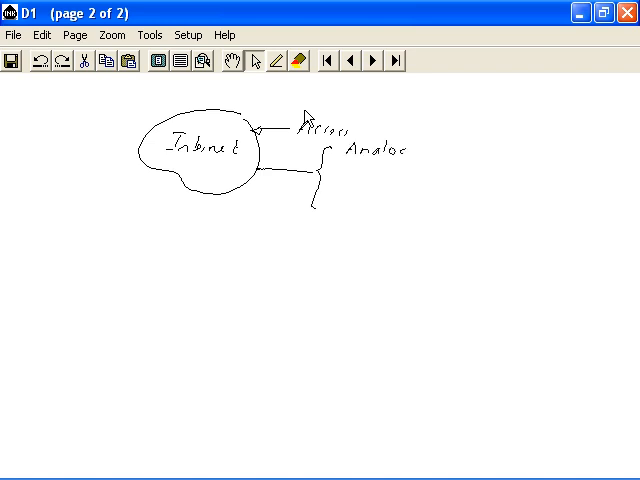
{"action": "left_click_drag", "start_coordinate": [418, 156], "coordinate": [432, 156]}
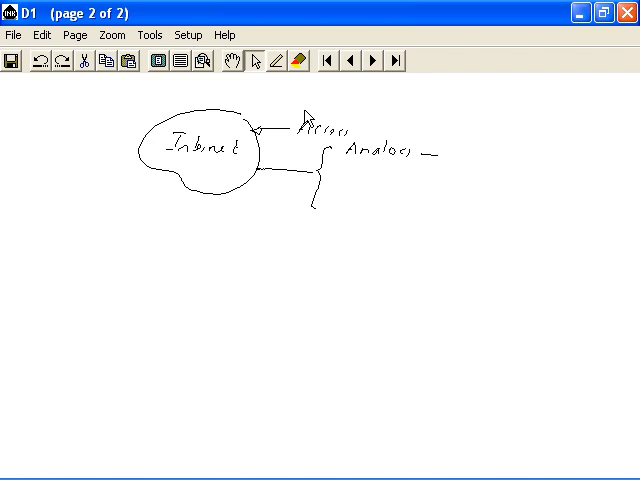